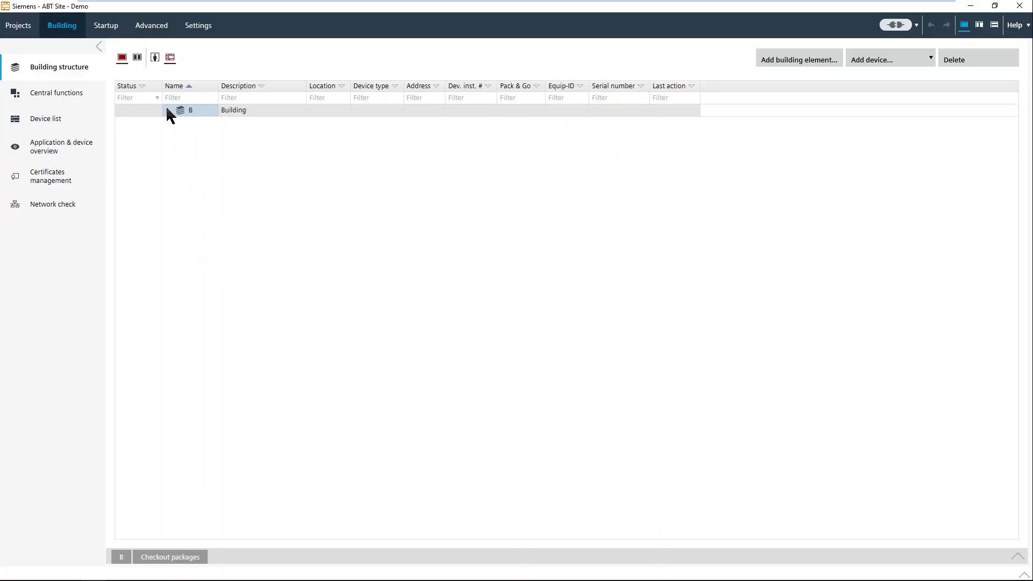
- Unfold the building tree to list the Air Handling Unit (PXC4) and Office room (DXR2) devices
click(169, 110)
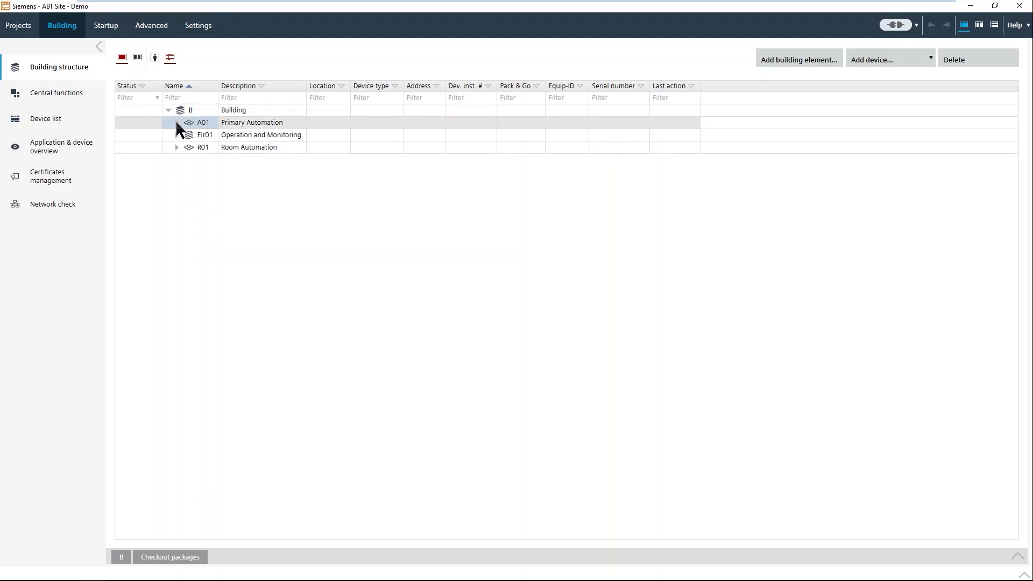
click(167, 122)
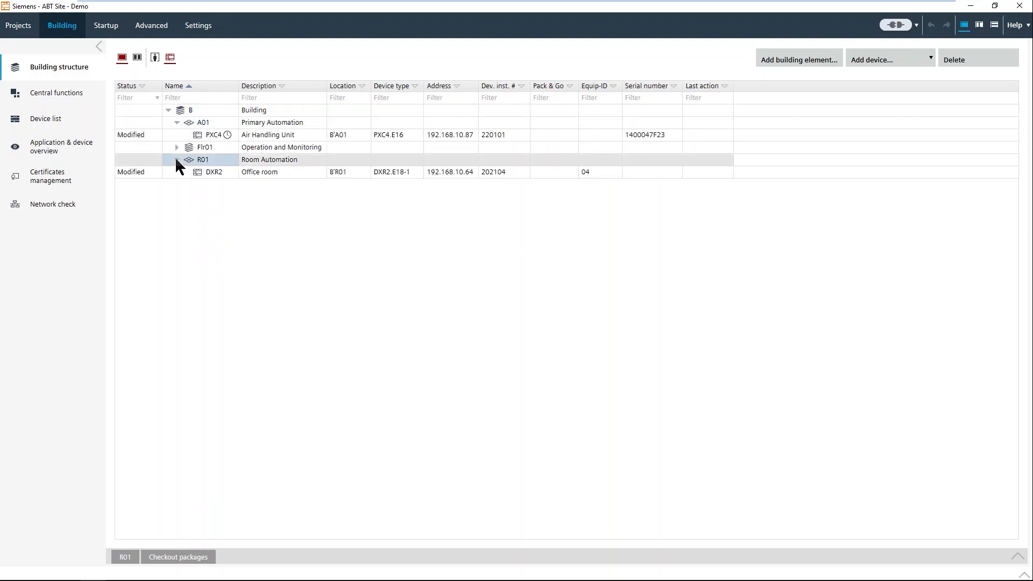
click(205, 147)
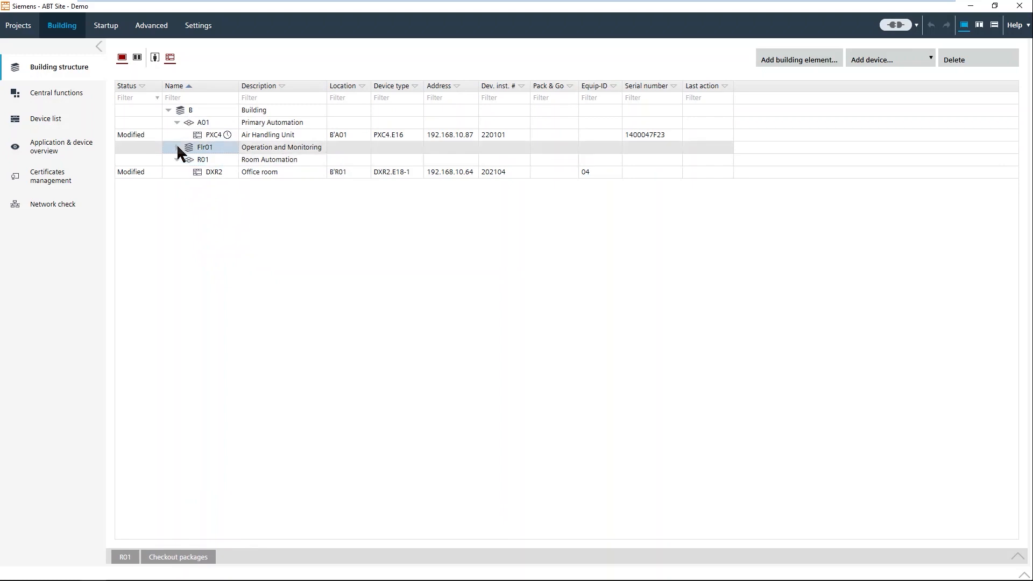